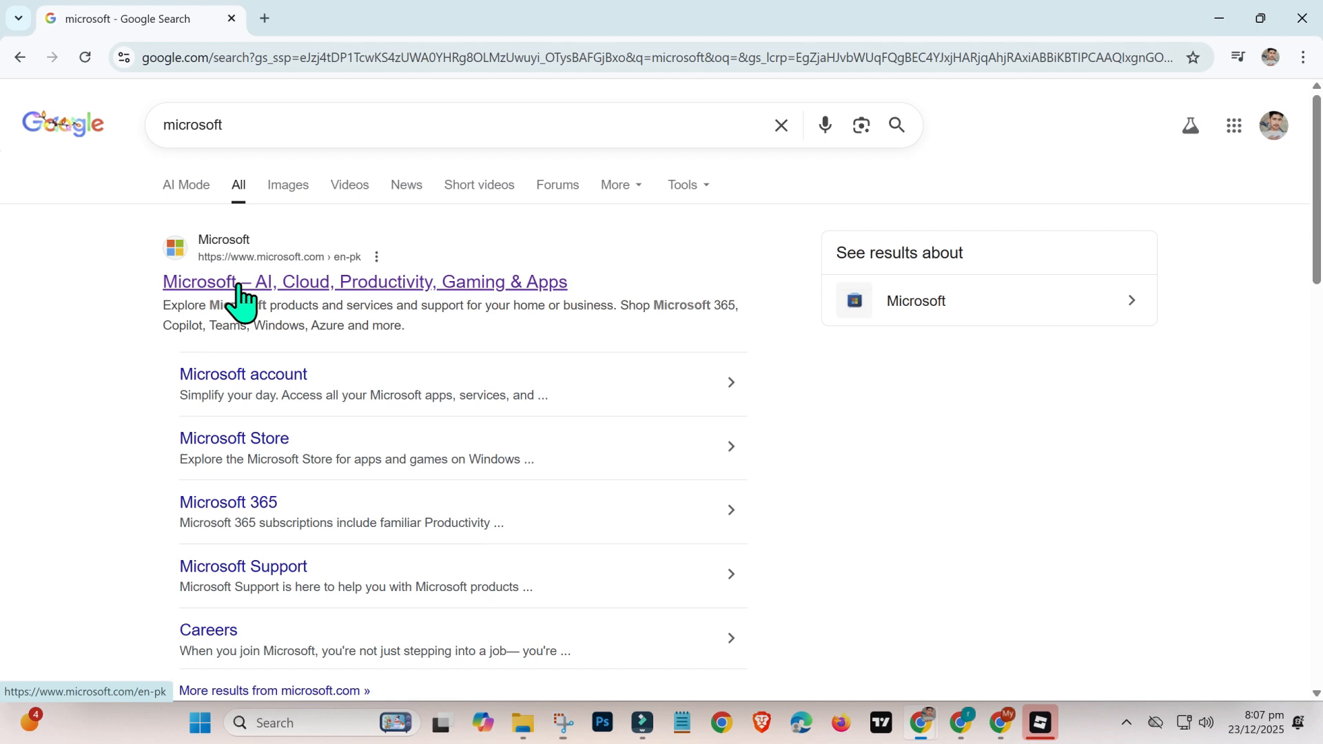
mouse_move(242, 271)
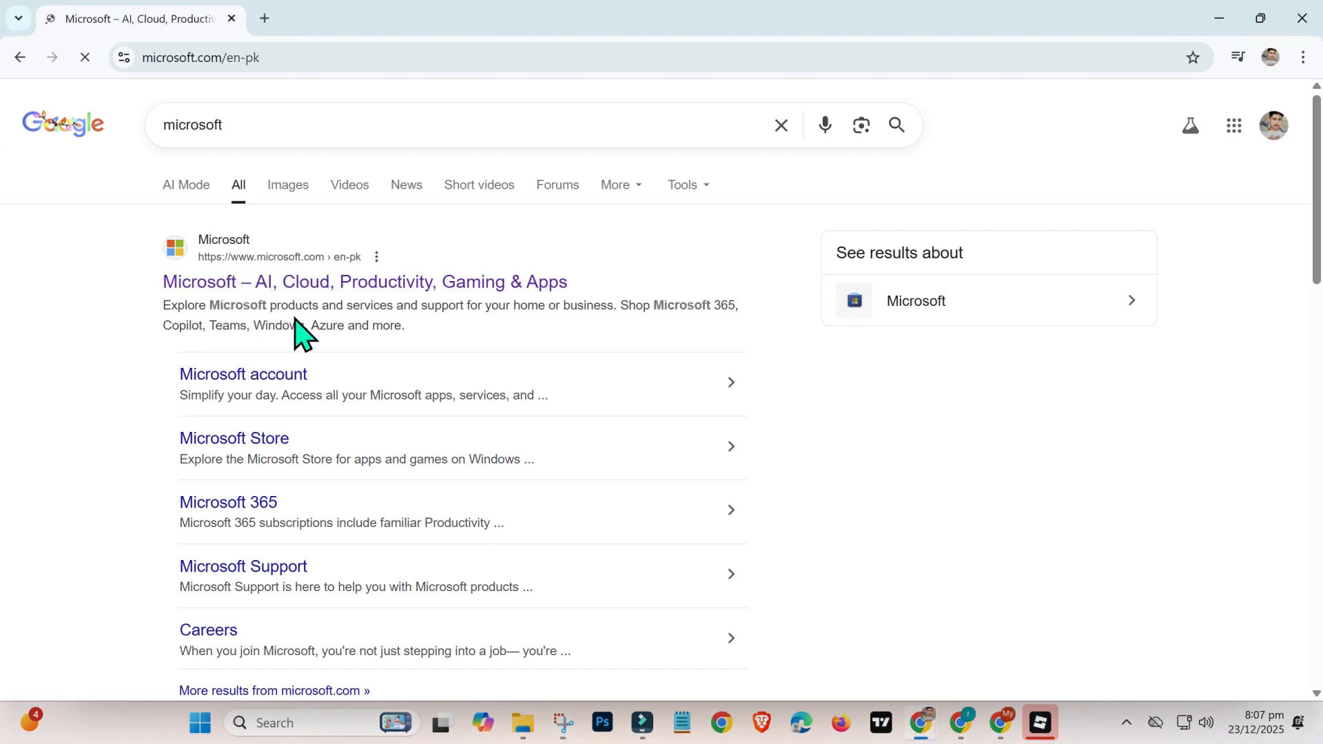
Step: Open the official Microsoft website from the Google results for "microsoft"
left_click(365, 281)
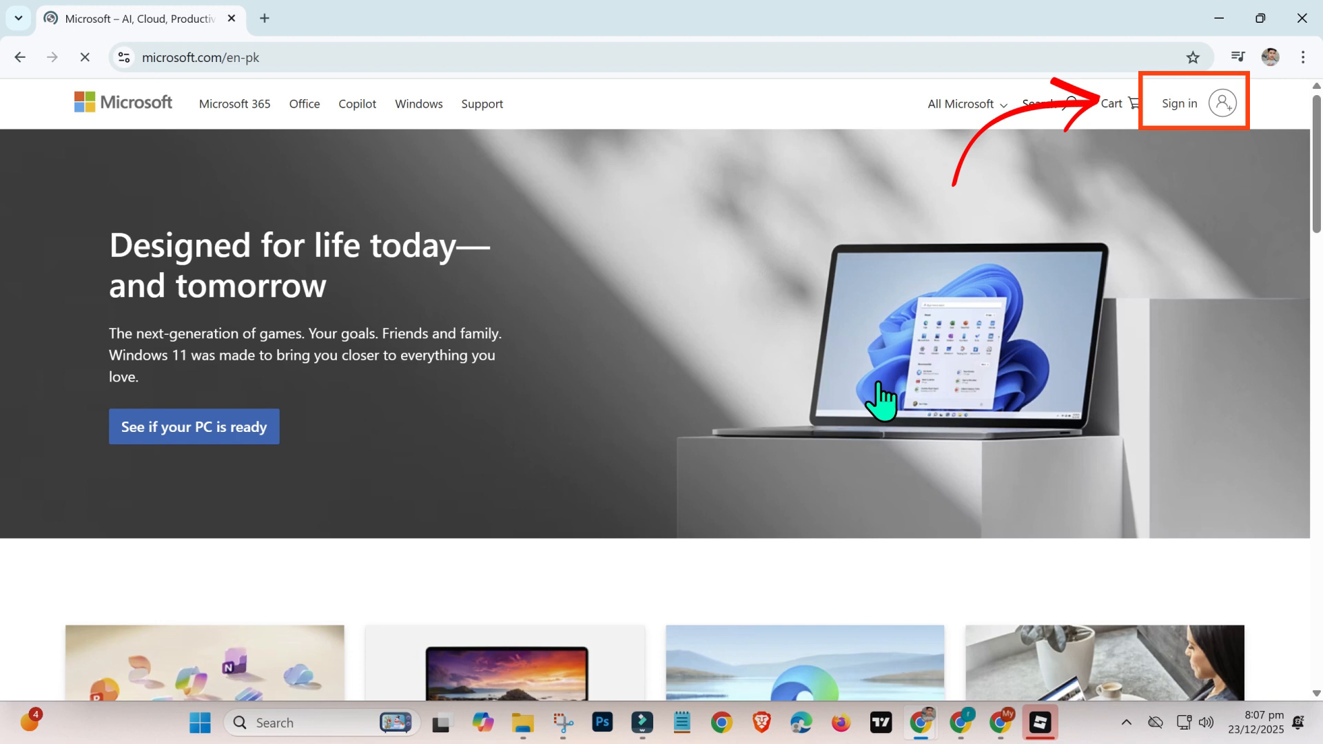
left_click(1180, 102)
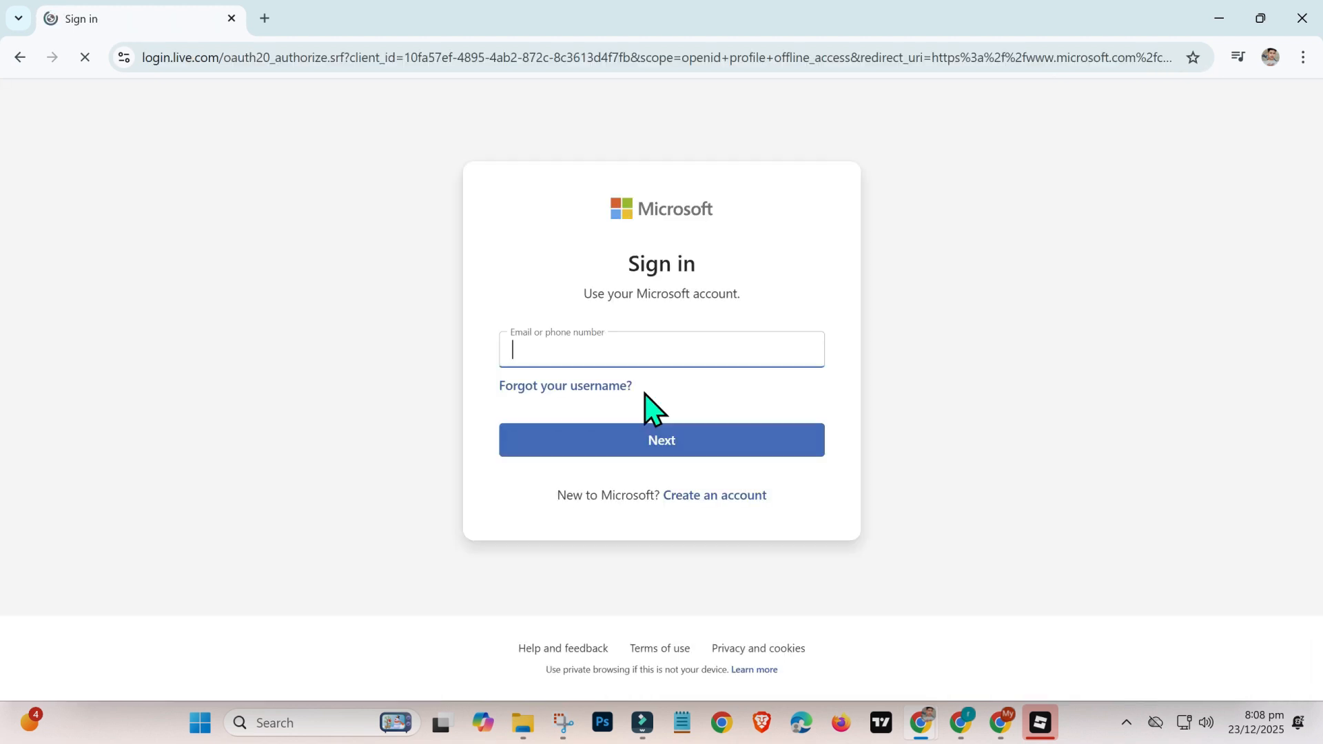
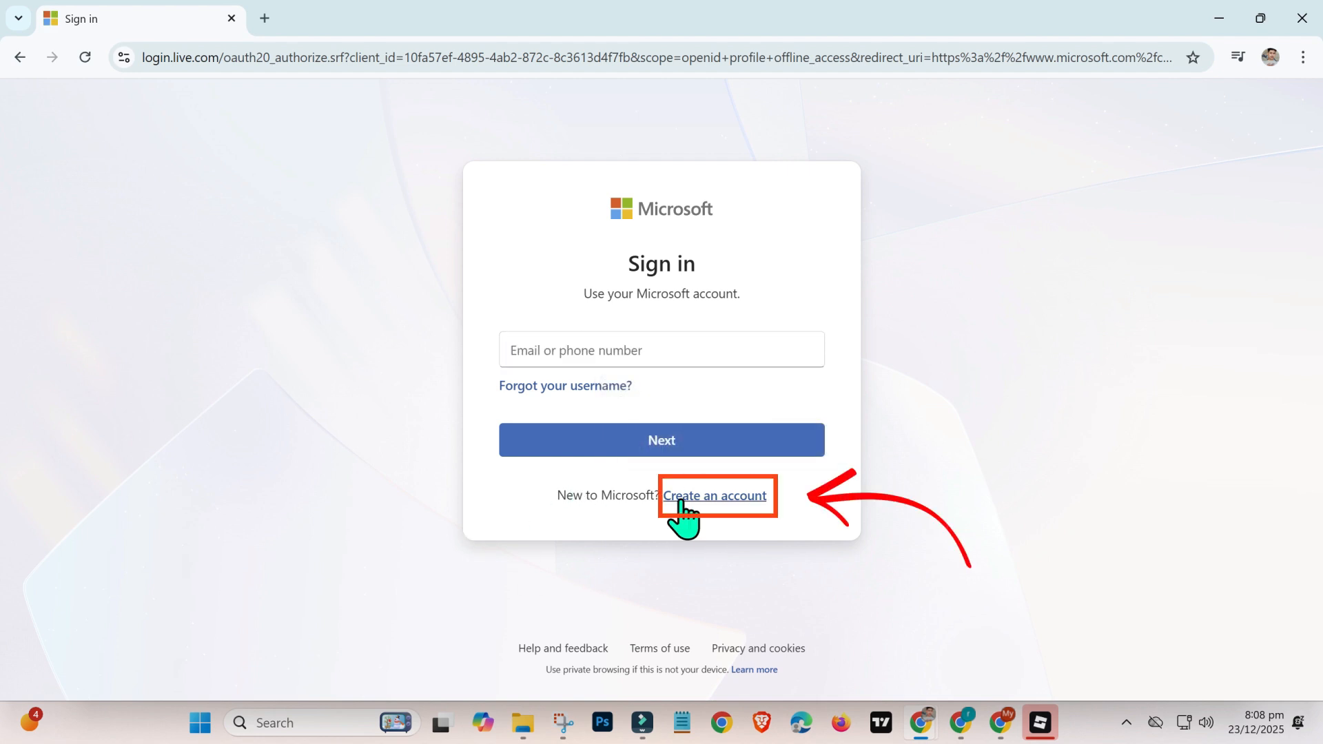
left_click(717, 495)
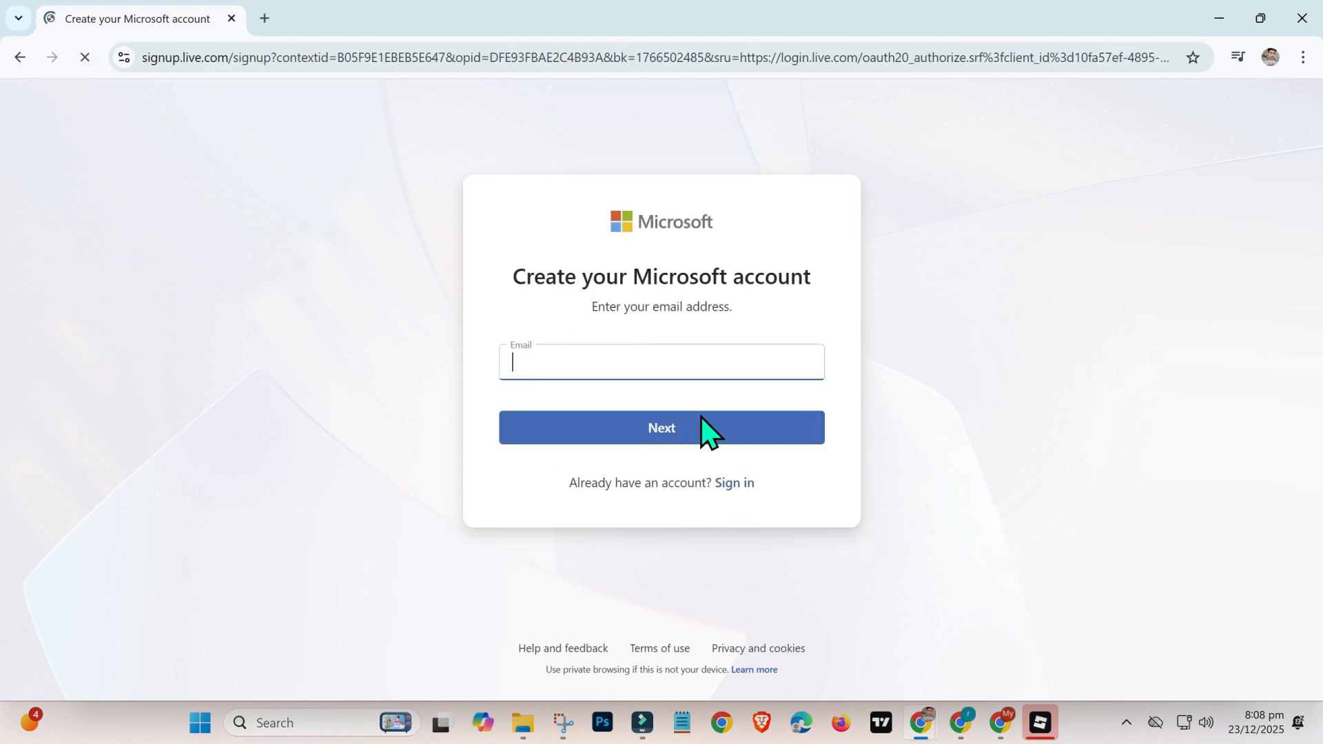
Step: Fill in the sign-up name details, opt in to product tips and offers, and continue into Outlook
left_click(662, 427)
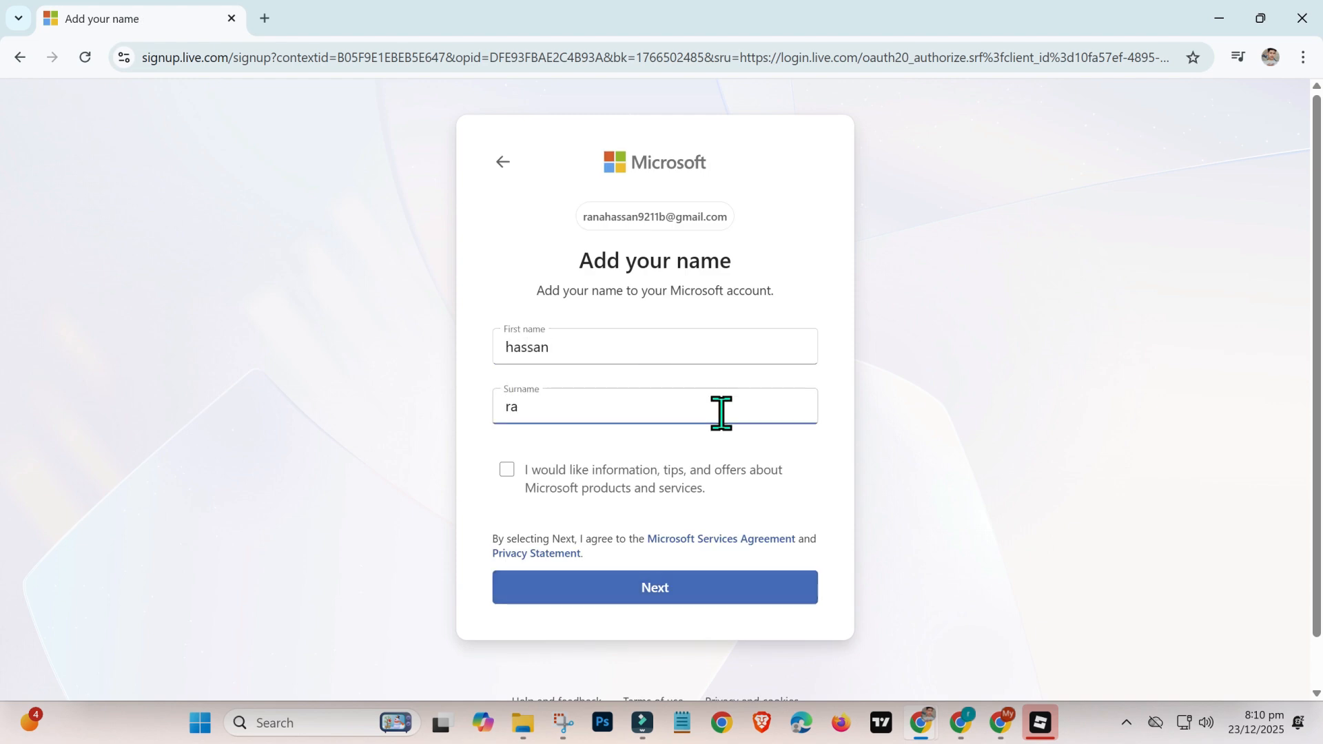
left_click(654, 588)
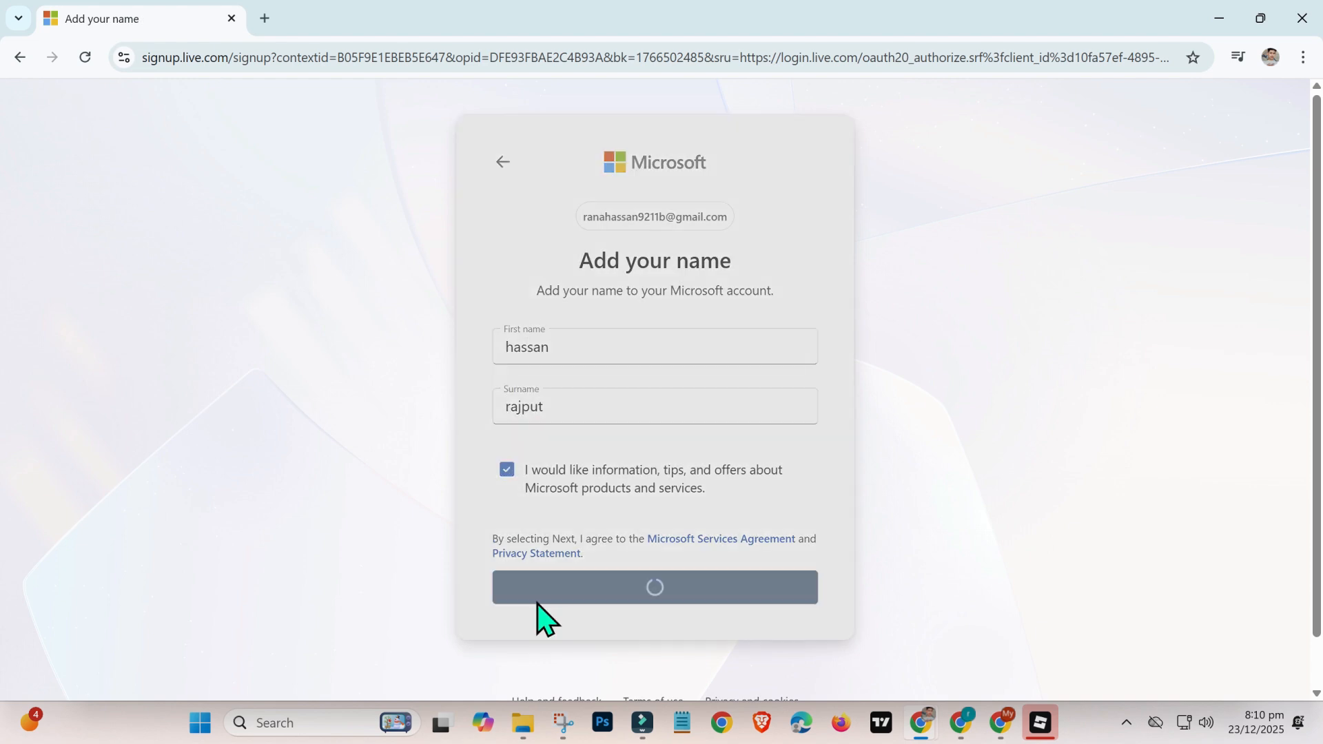
left_click(654, 587)
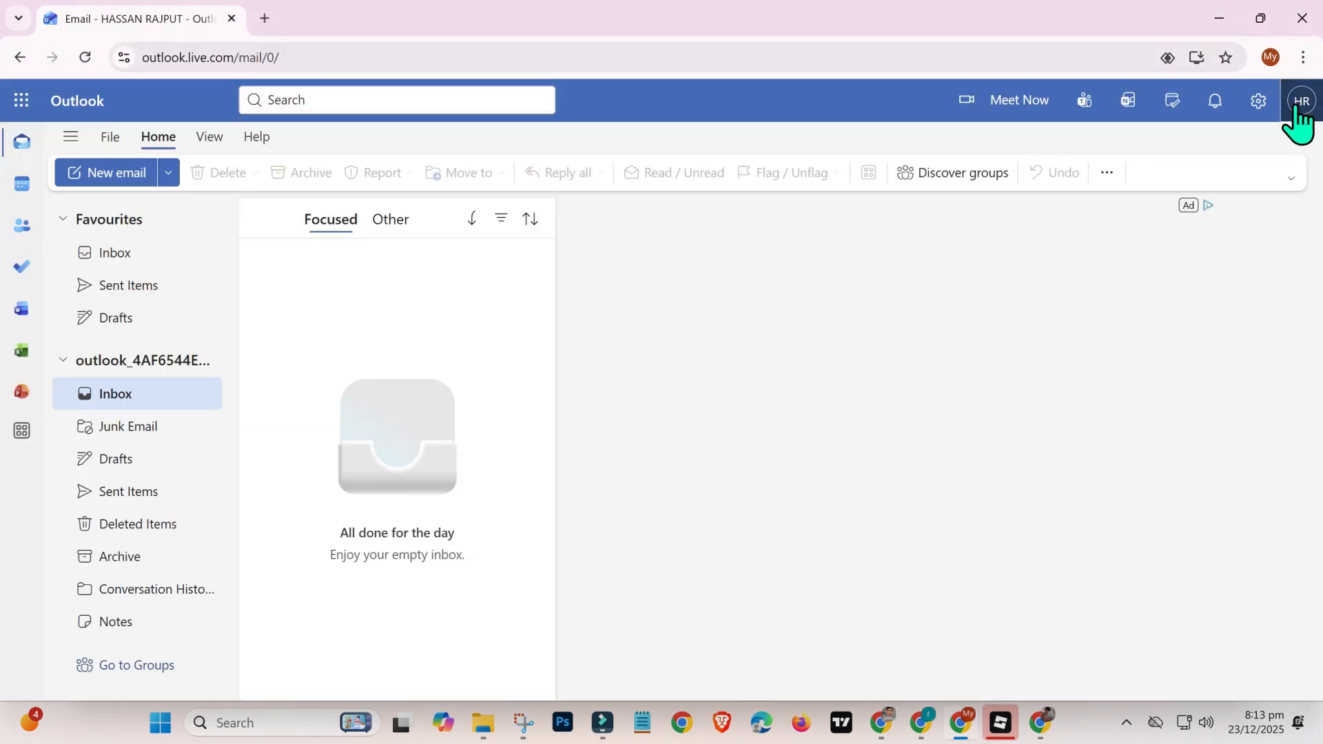
left_click(1301, 101)
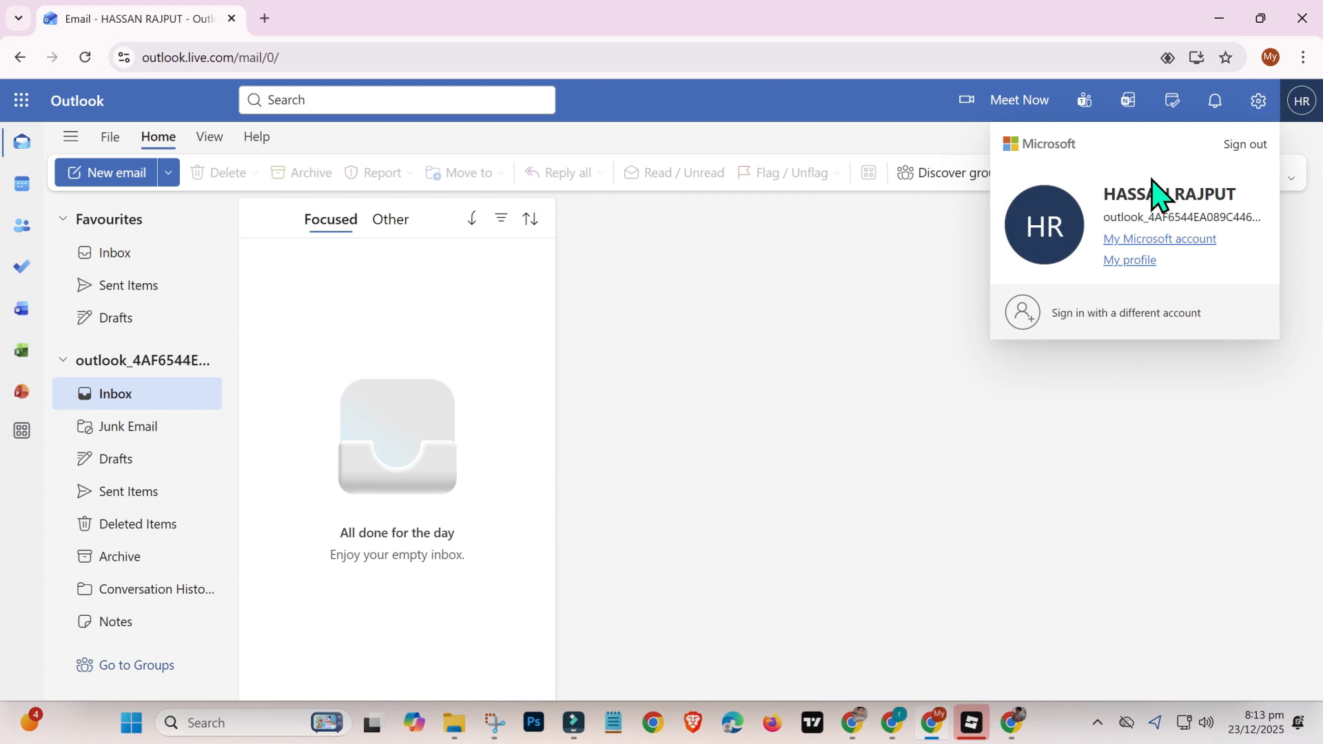
left_click(115, 459)
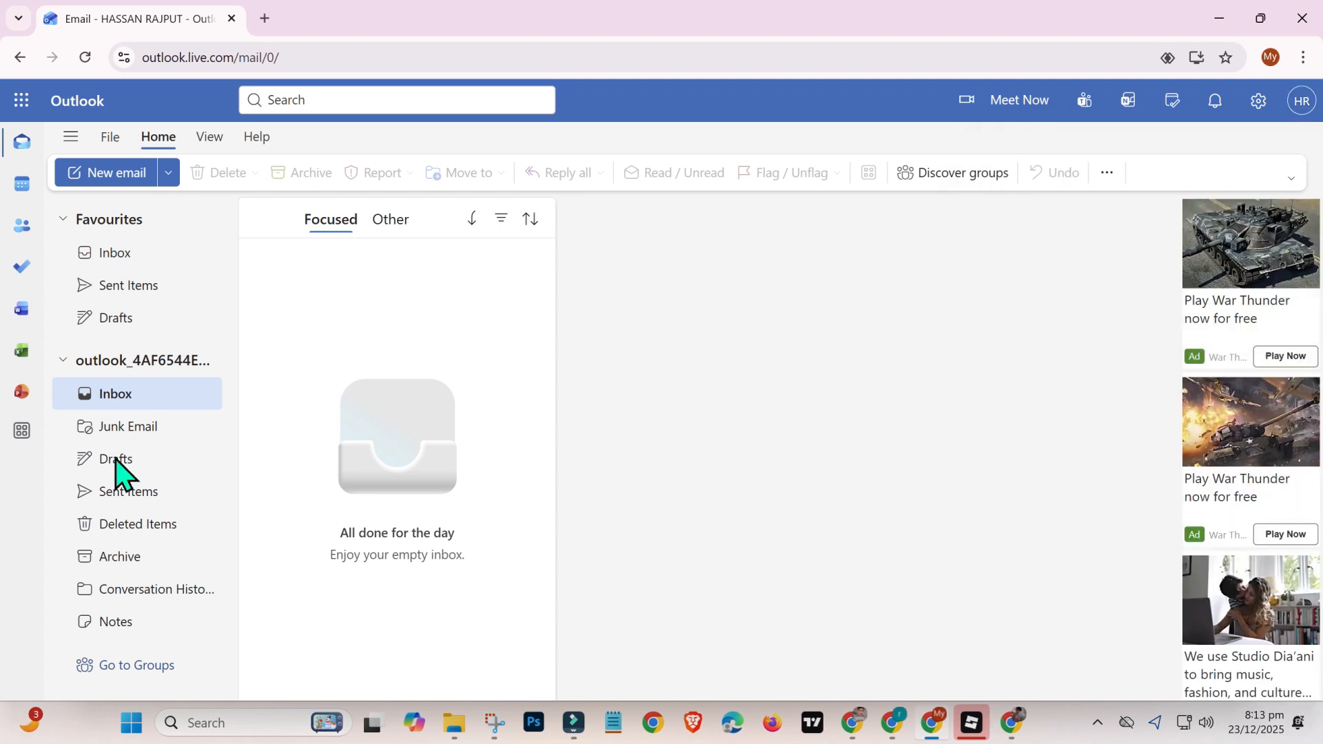